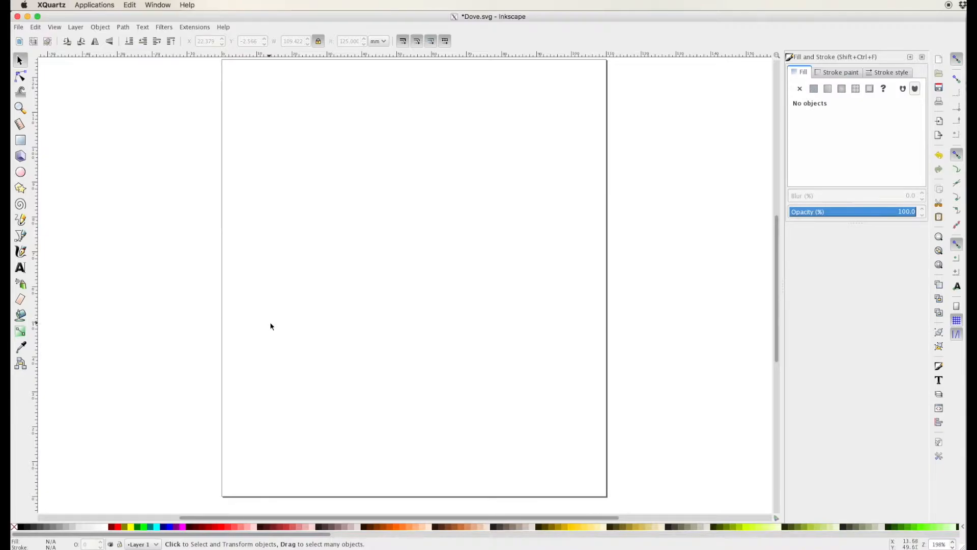
{"action": "mouse_move", "coordinate": [120, 143]}
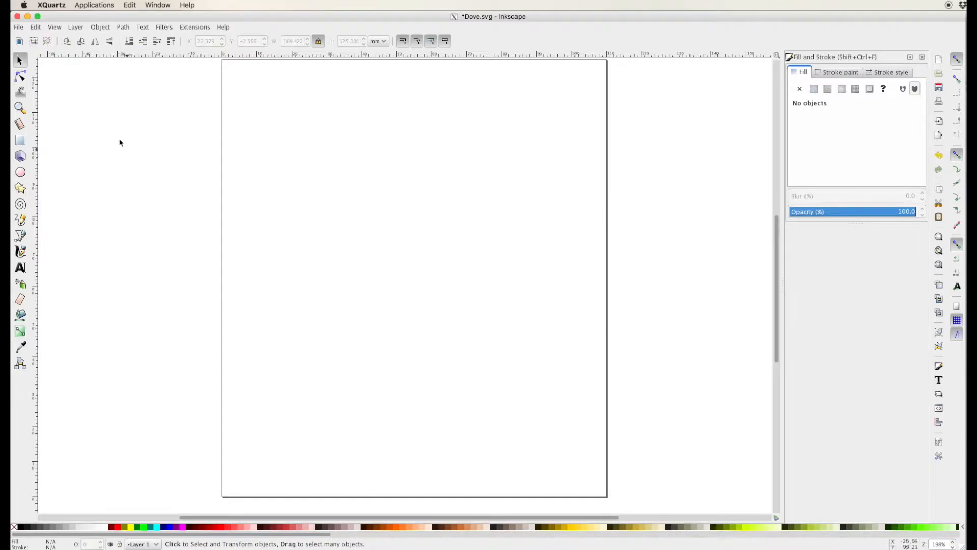
Step: Import Dove.png into the document as an embedded bitmap
{"action": "left_click", "coordinate": [19, 26]}
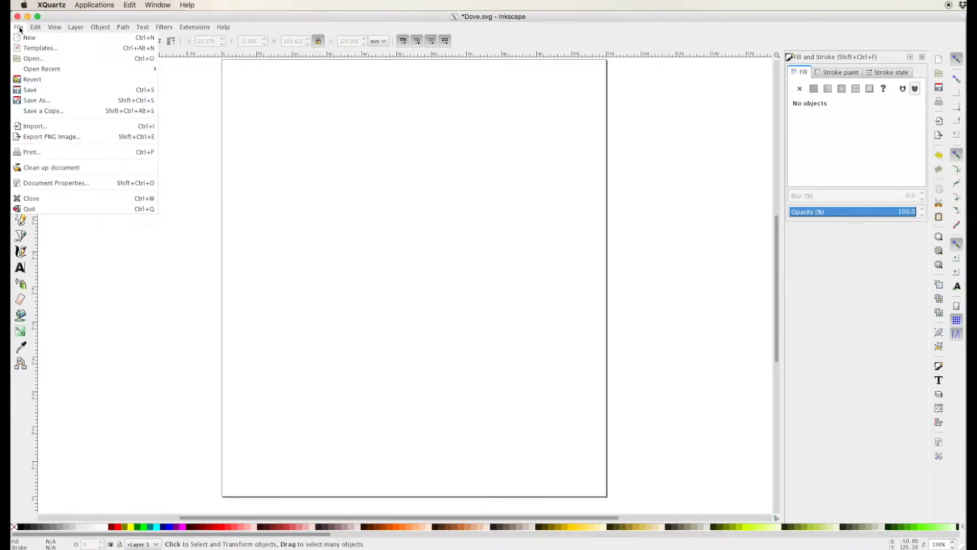
{"action": "mouse_move", "coordinate": [34, 126]}
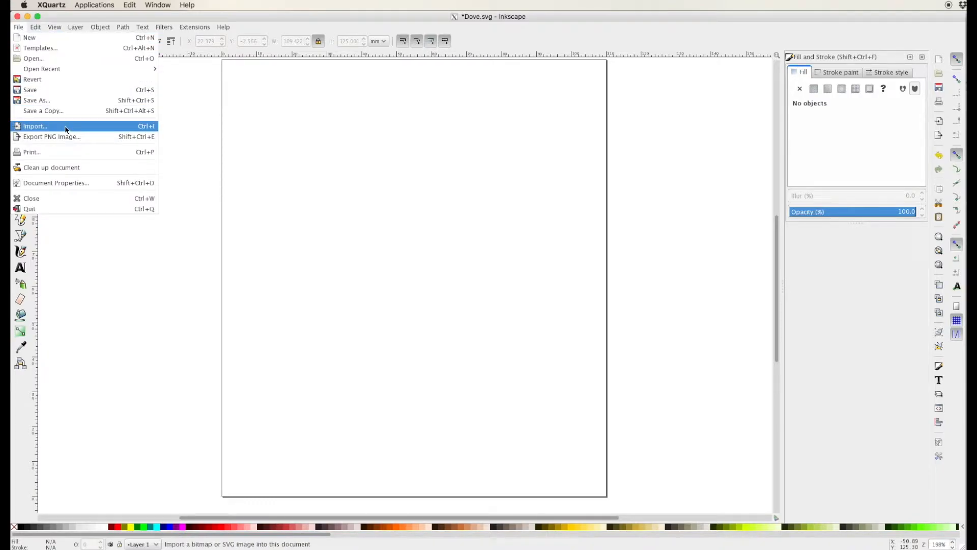
{"action": "left_click", "coordinate": [35, 126]}
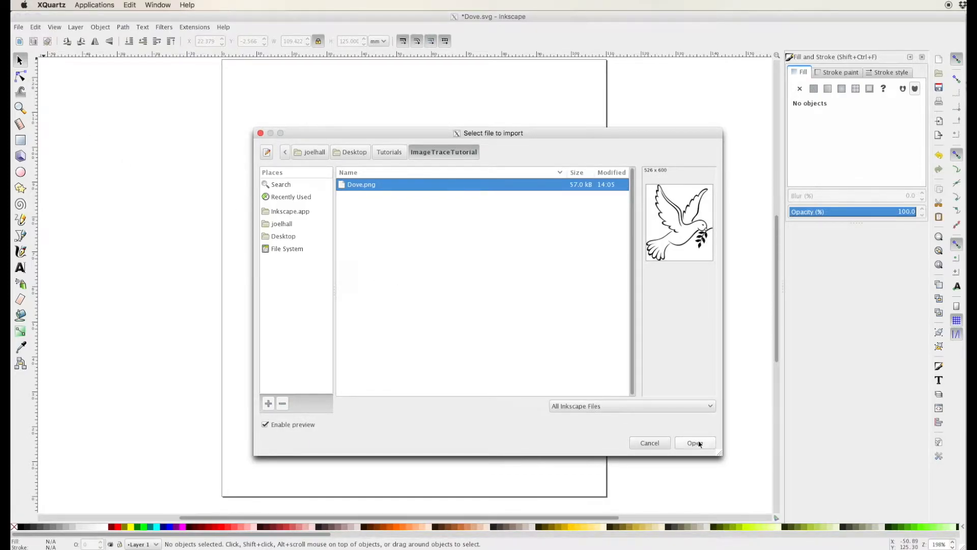
{"action": "left_click", "coordinate": [694, 443]}
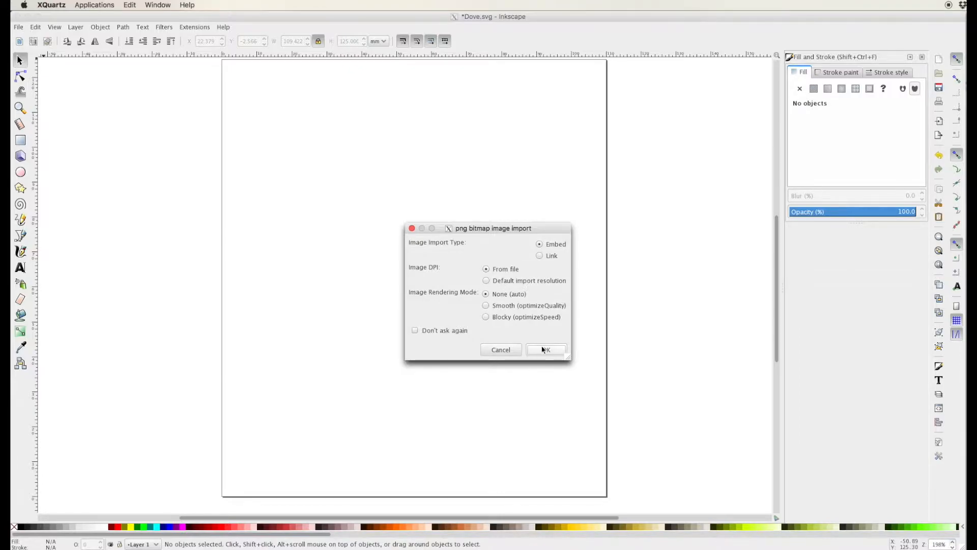
{"action": "left_click", "coordinate": [546, 349]}
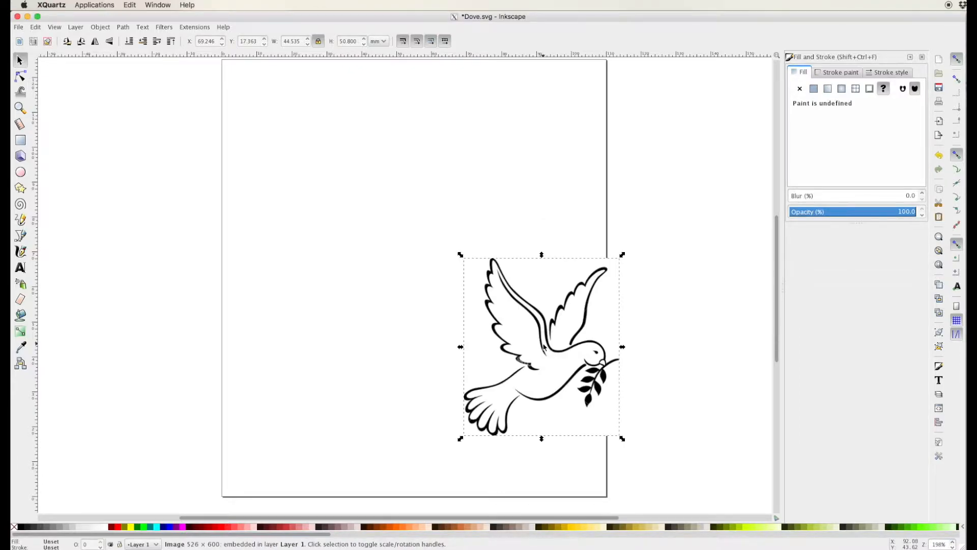
{"action": "mouse_move", "coordinate": [535, 342]}
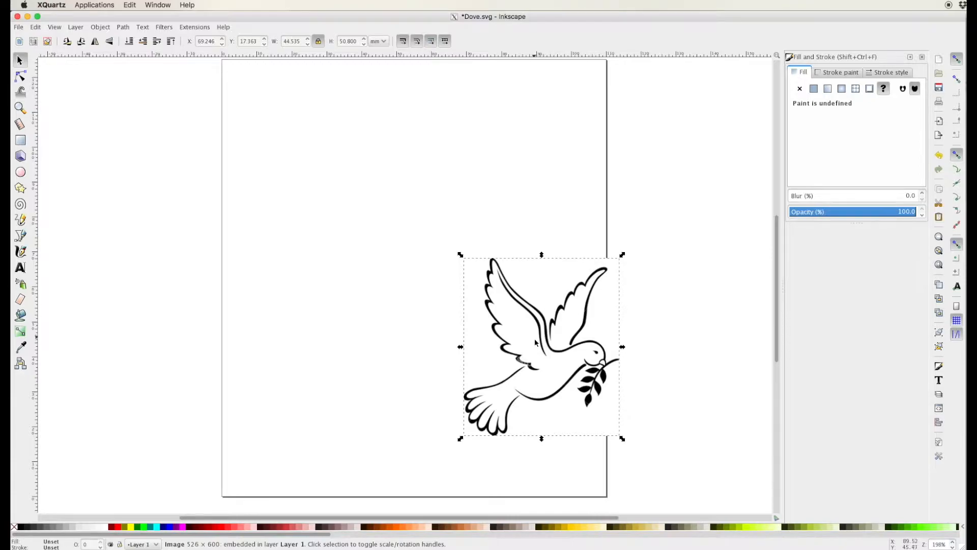
{"action": "mouse_move", "coordinate": [562, 355]}
{"action": "type", "text": "125.000"}
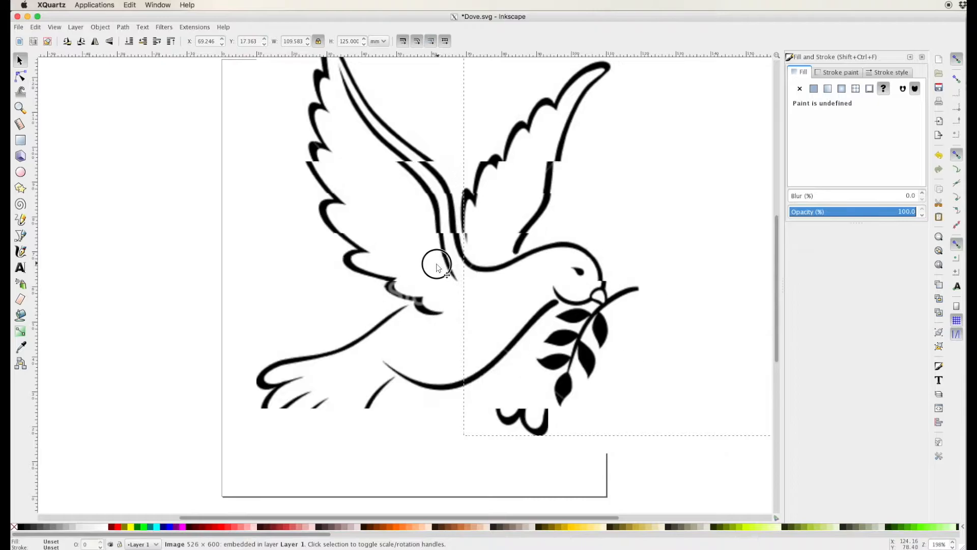
Step: Drag the enlarged dove image into place so it lines up with and fills the page
{"action": "left_click_drag", "start_coordinate": [437, 264], "coordinate": [414, 269]}
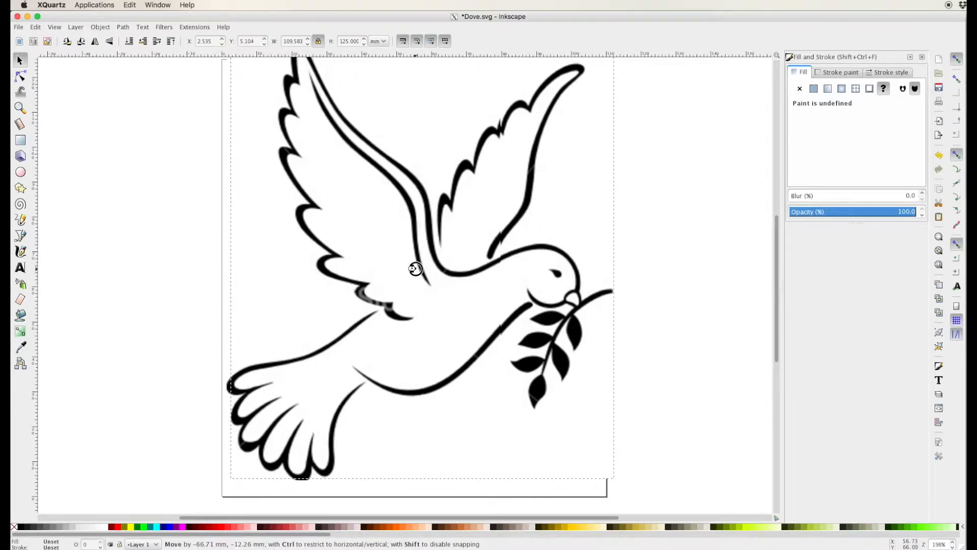
{"action": "left_click_drag", "start_coordinate": [415, 267], "coordinate": [411, 276]}
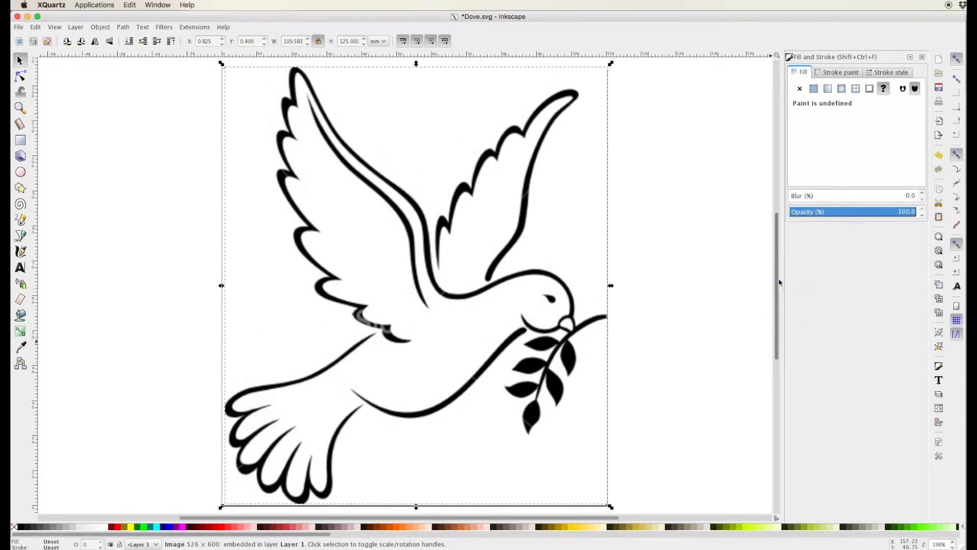
{"action": "left_click", "coordinate": [123, 26]}
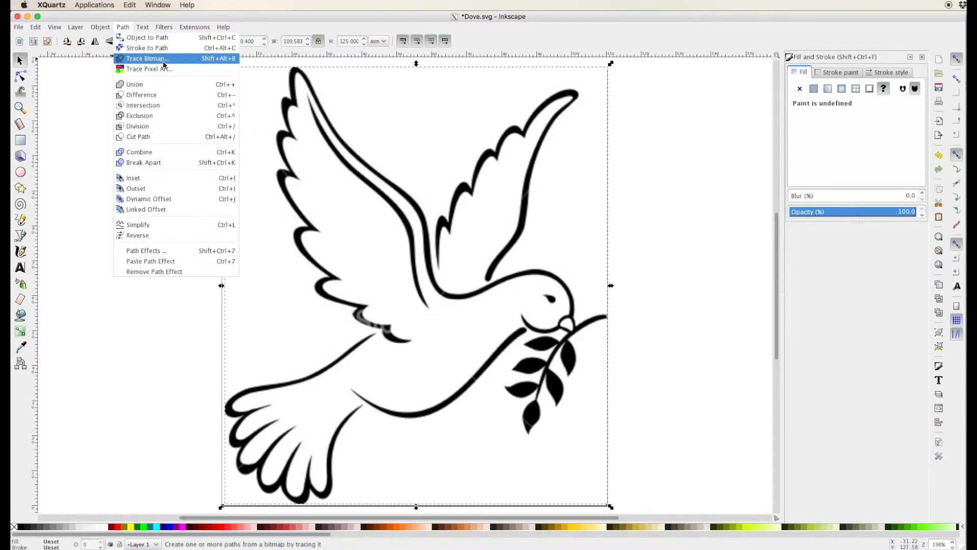
{"action": "mouse_move", "coordinate": [134, 62]}
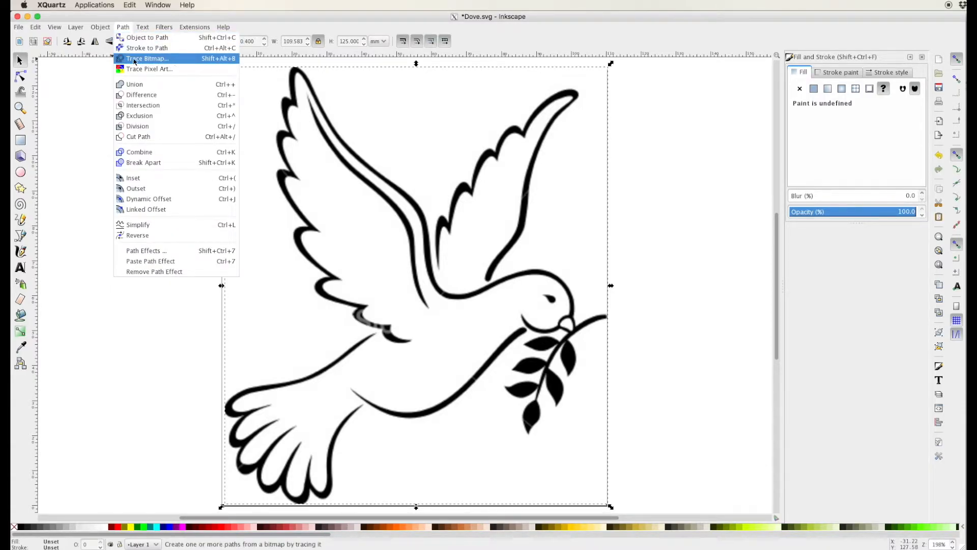
Step: Trace the bitmap with Brightness cutoff and Remove background into a black vector path
{"action": "left_click", "coordinate": [146, 58]}
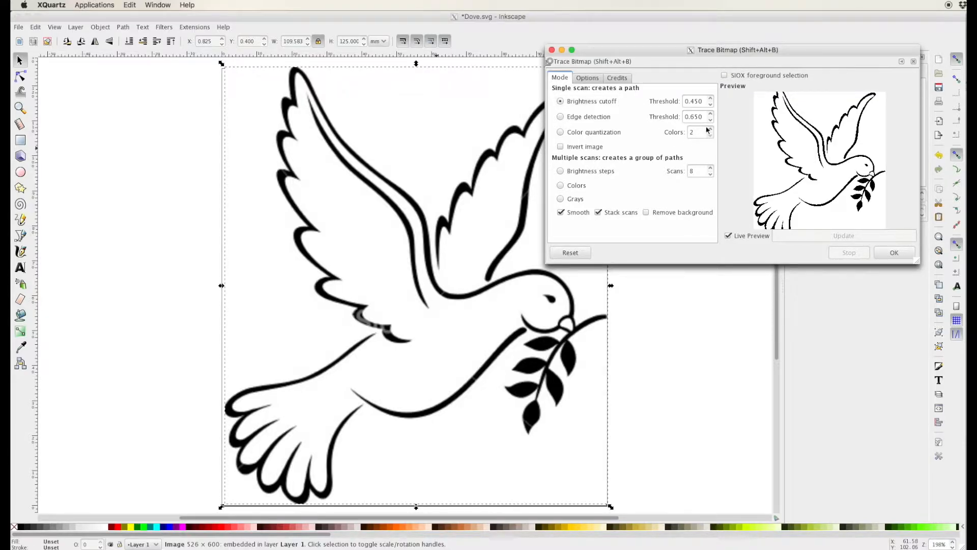
{"action": "mouse_move", "coordinate": [684, 143]}
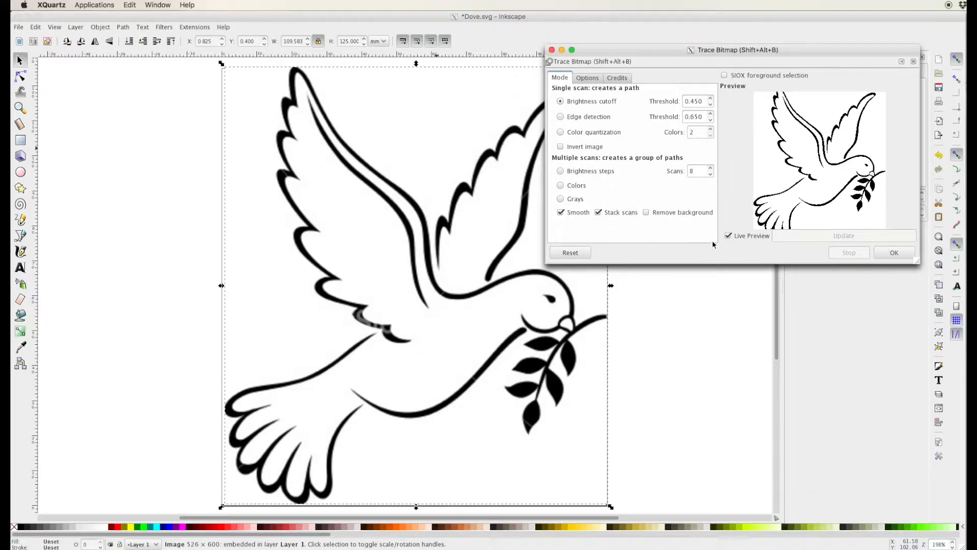
{"action": "left_click", "coordinate": [646, 212]}
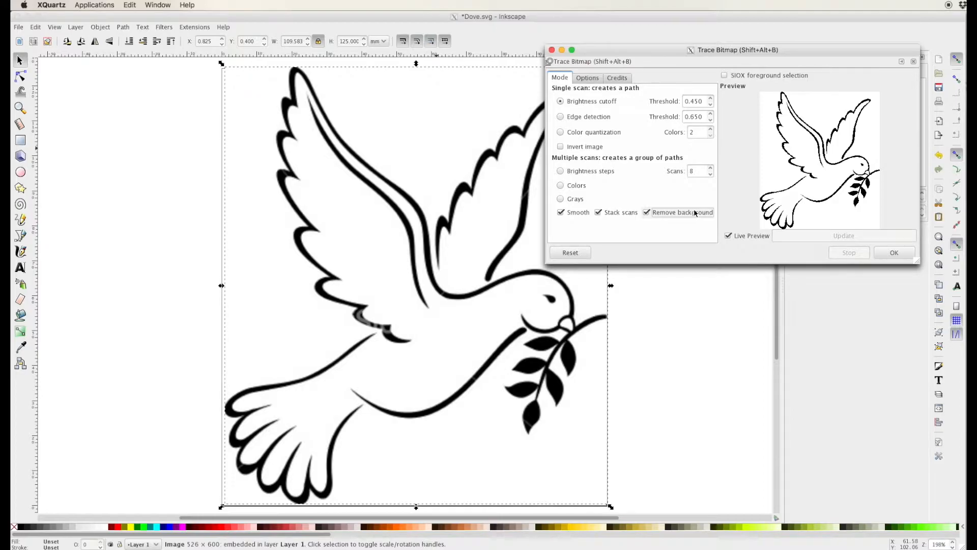
{"action": "left_click", "coordinate": [587, 77]}
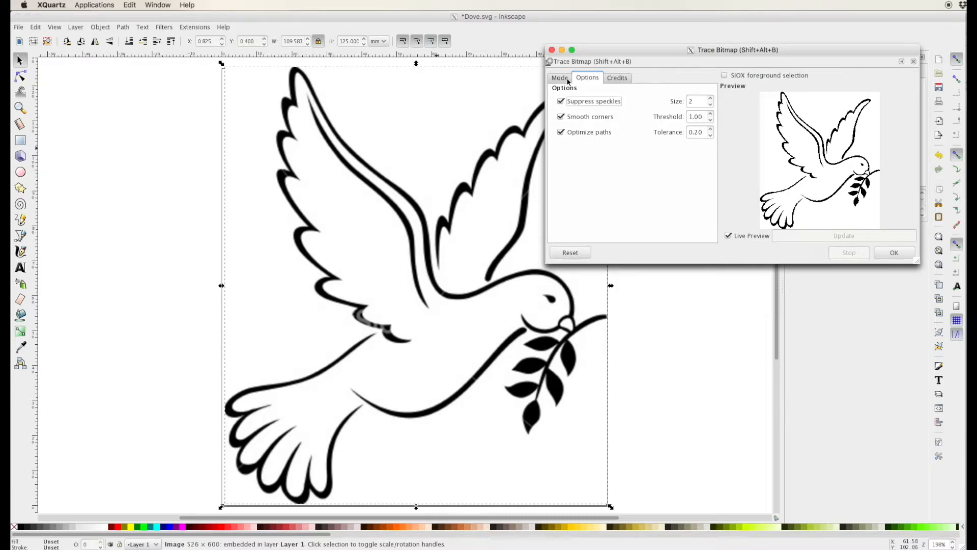
{"action": "left_click", "coordinate": [559, 77]}
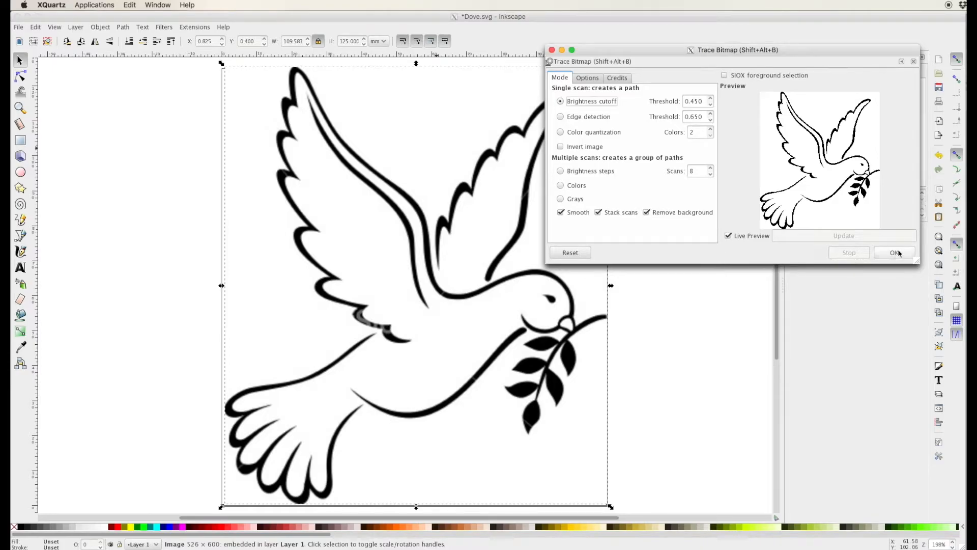
{"action": "left_click", "coordinate": [896, 252]}
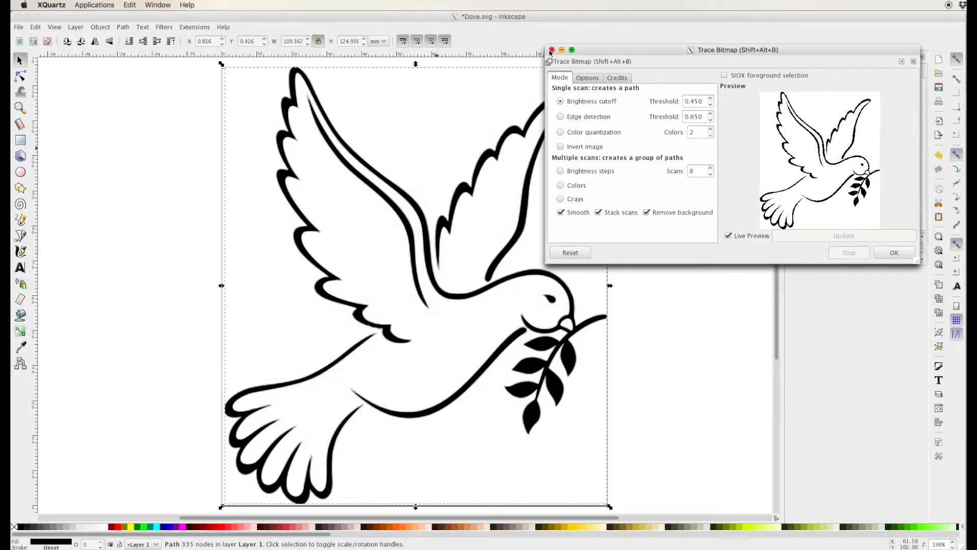
{"action": "left_click", "coordinate": [551, 50]}
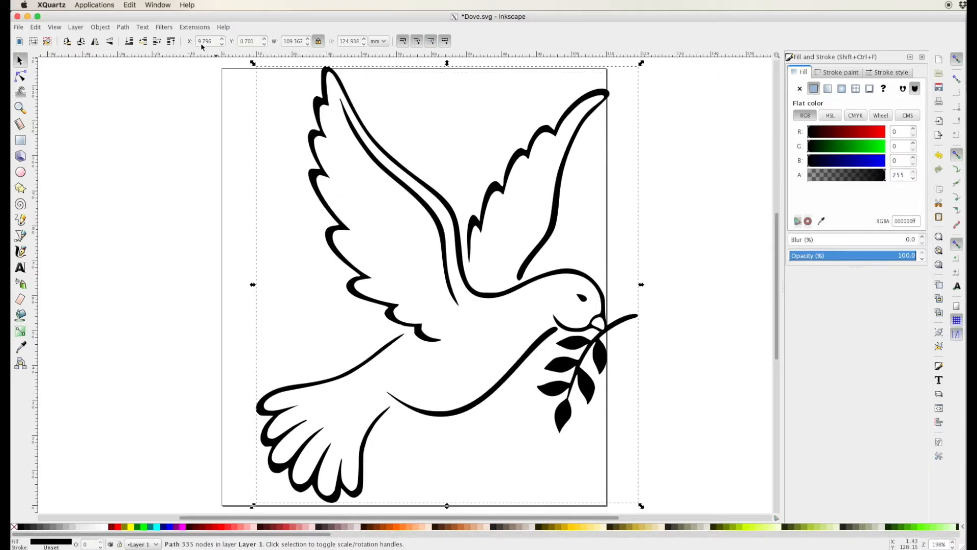
Step: Set the traced path's X and Y position to 0, then deselect it
{"action": "left_click", "coordinate": [207, 40]}
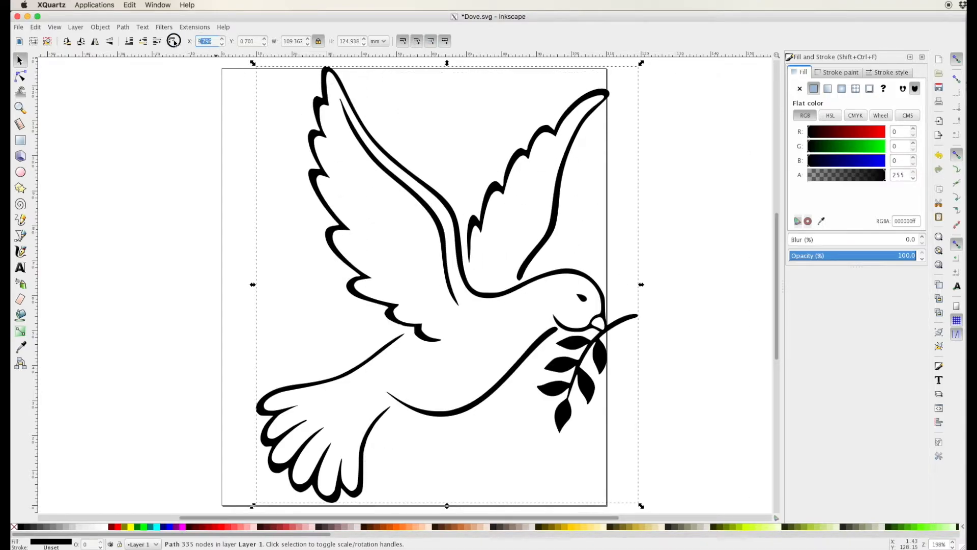
{"action": "mouse_move", "coordinate": [171, 41]}
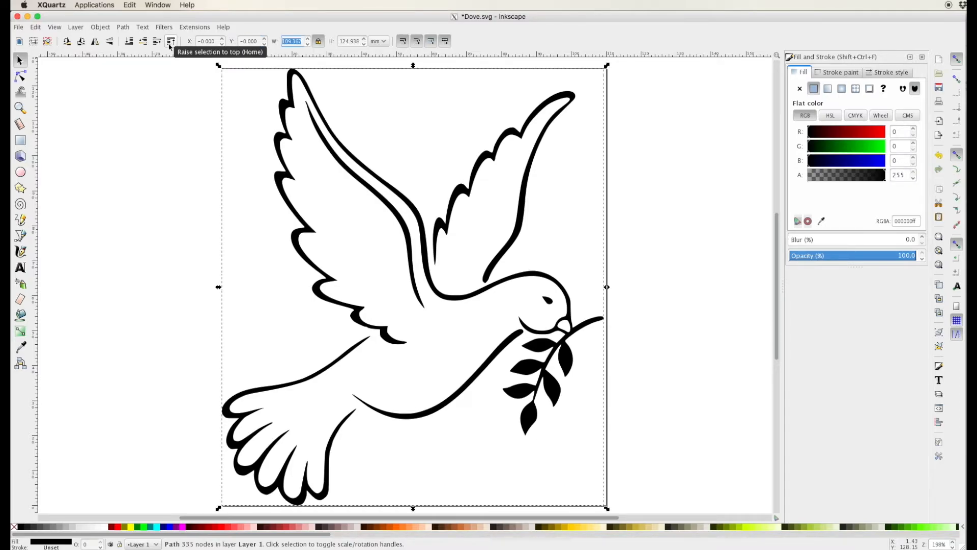
{"action": "left_click", "coordinate": [705, 196]}
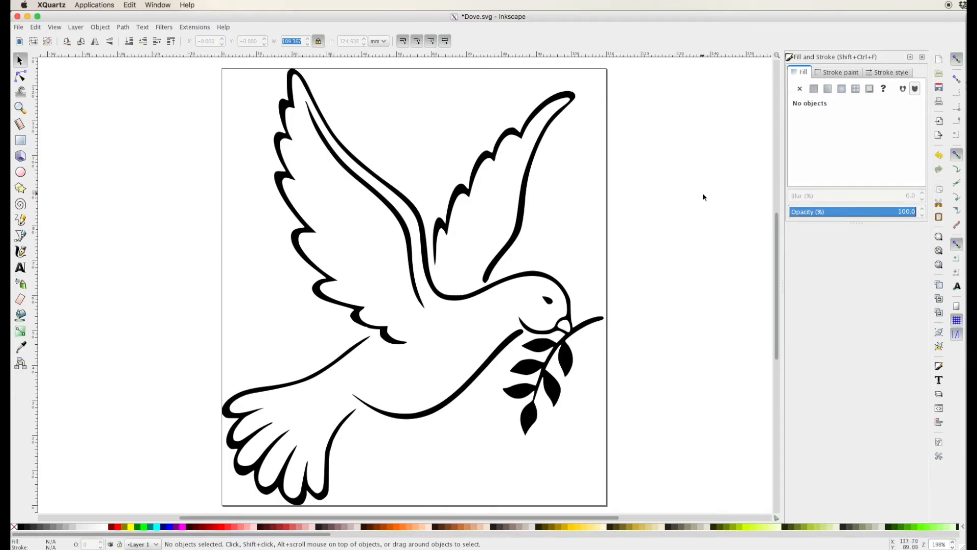
{"action": "mouse_move", "coordinate": [590, 308]}
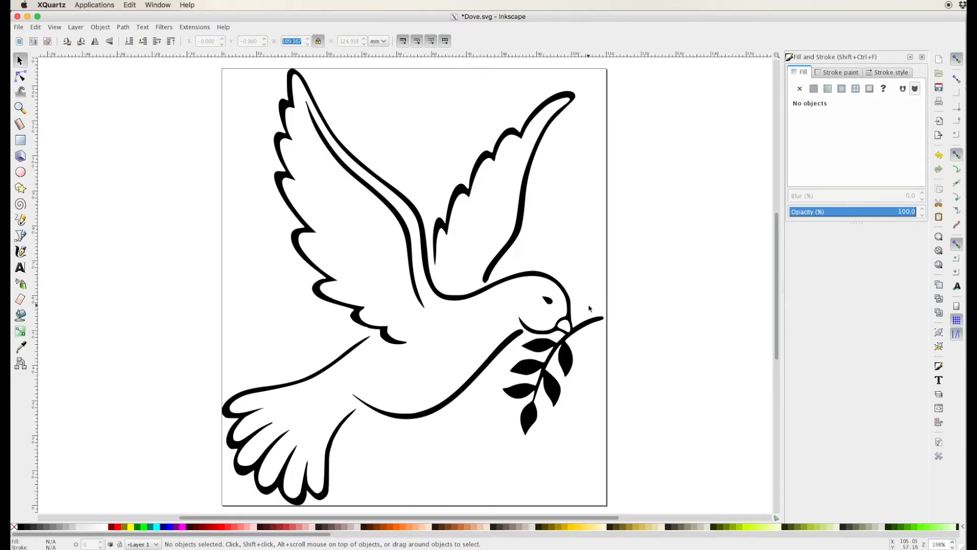
{"action": "mouse_move", "coordinate": [587, 306]}
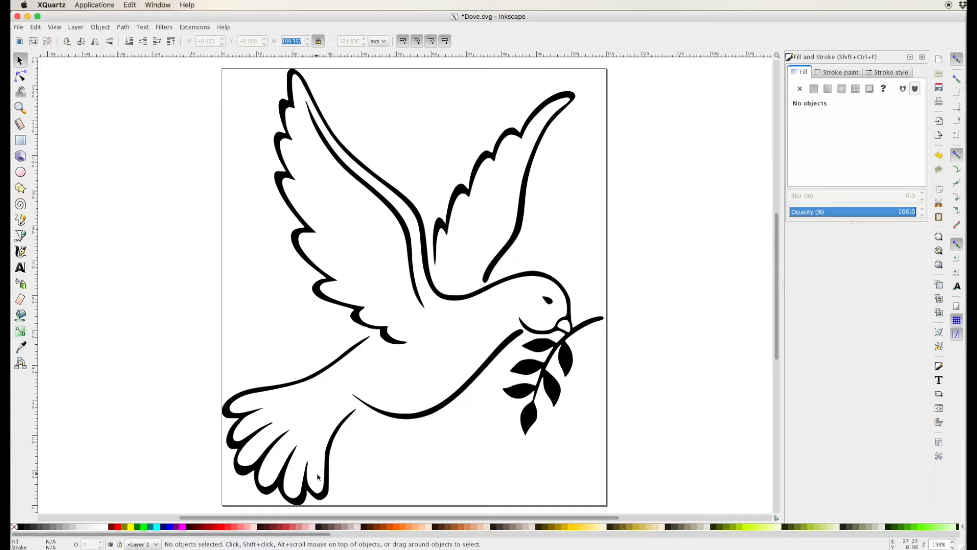
{"action": "left_click", "coordinate": [318, 476]}
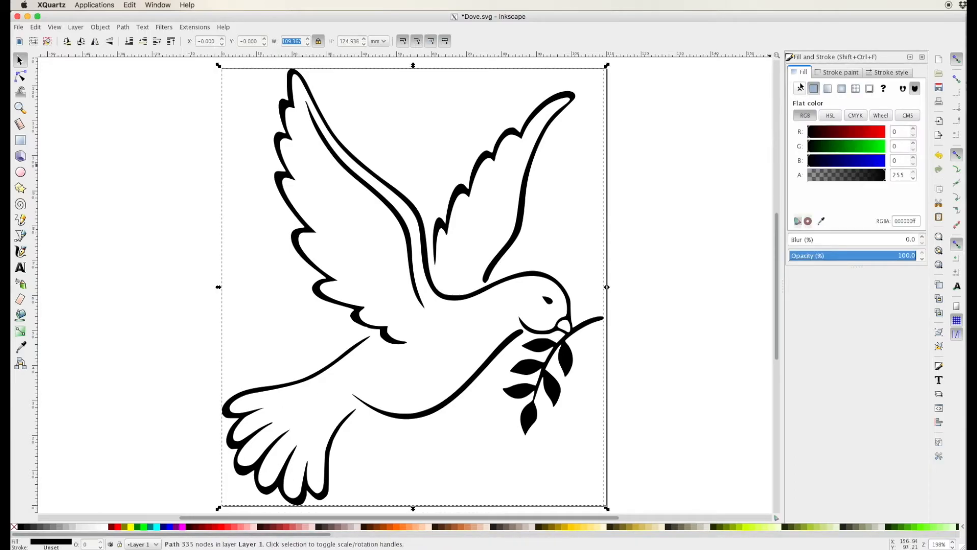
{"action": "left_click", "coordinate": [800, 88]}
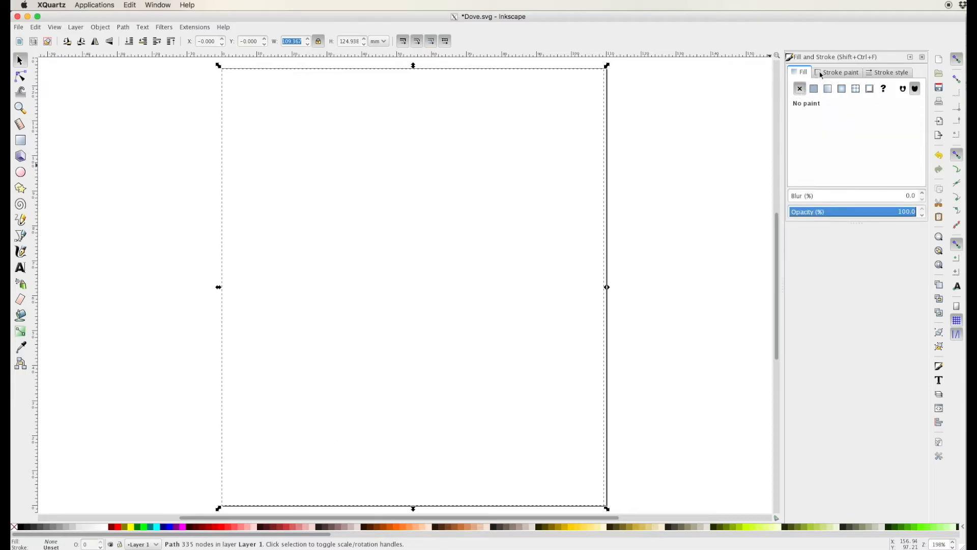
{"action": "left_click", "coordinate": [813, 87]}
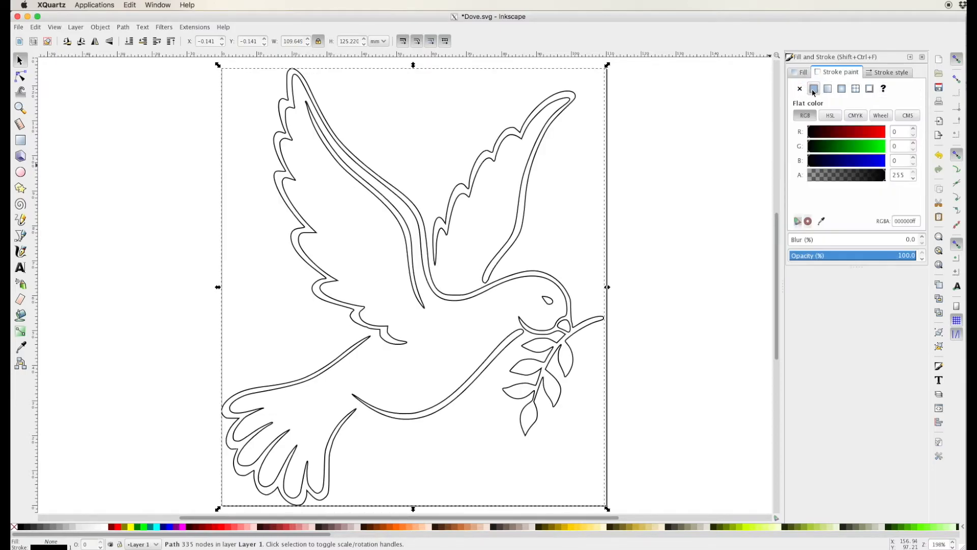
{"action": "mouse_move", "coordinate": [814, 87]}
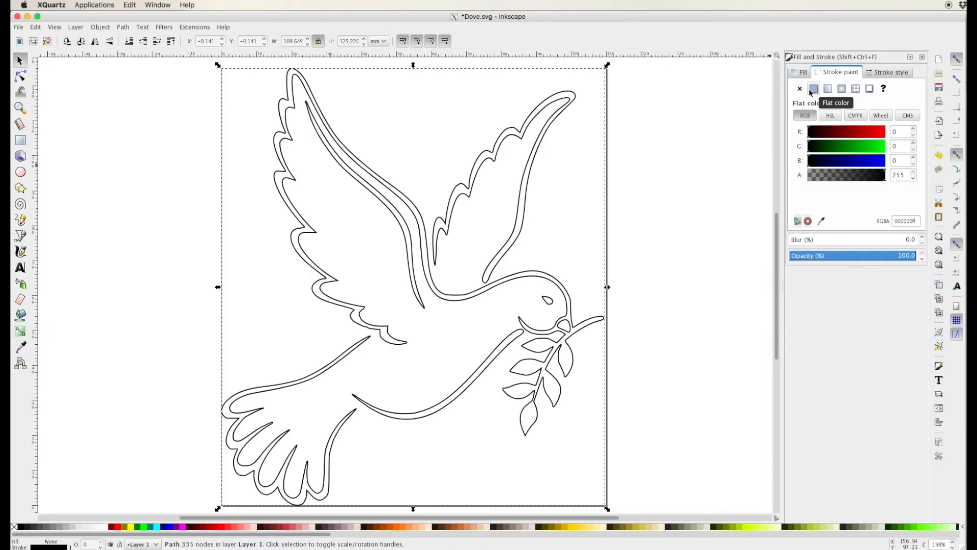
{"action": "left_click", "coordinate": [800, 88]}
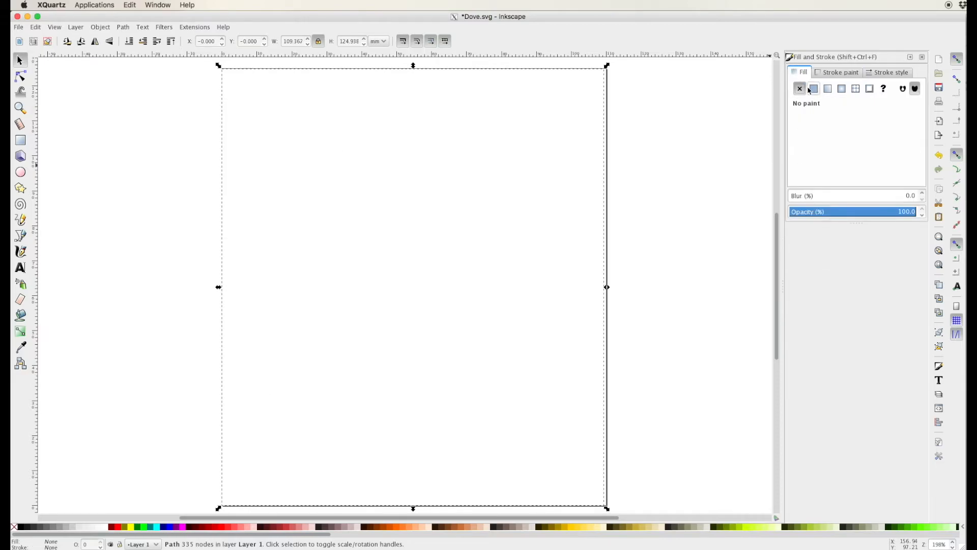
{"action": "left_click", "coordinate": [814, 88]}
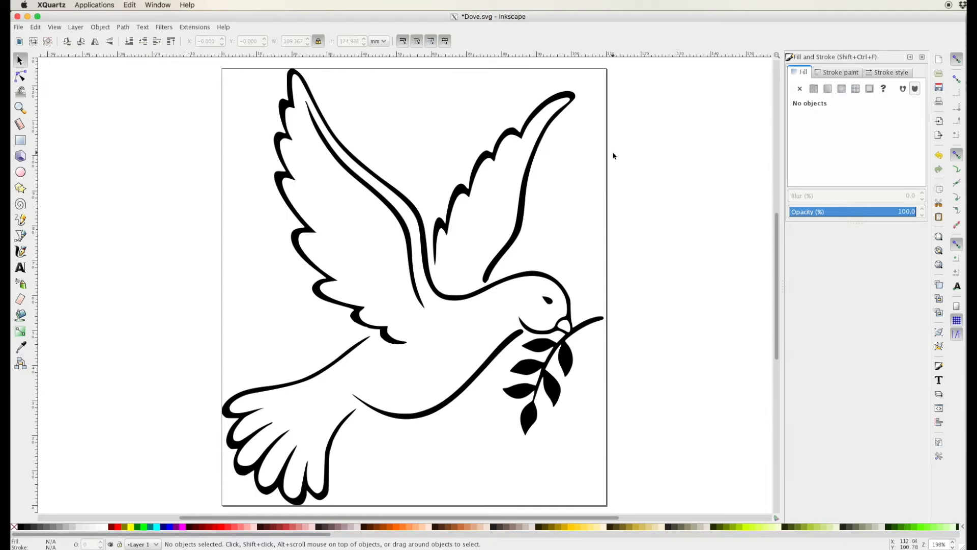
{"action": "mouse_move", "coordinate": [377, 59]}
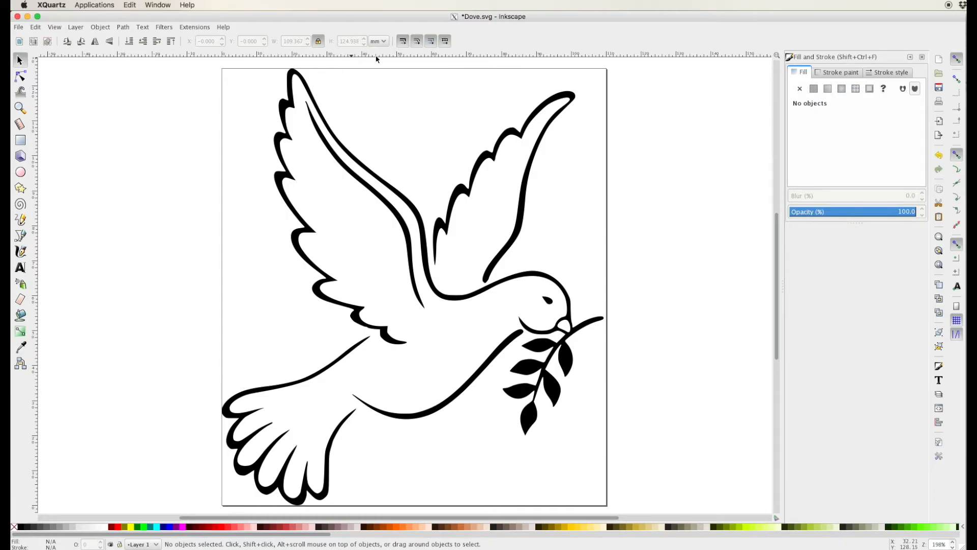
{"action": "mouse_move", "coordinate": [631, 64]}
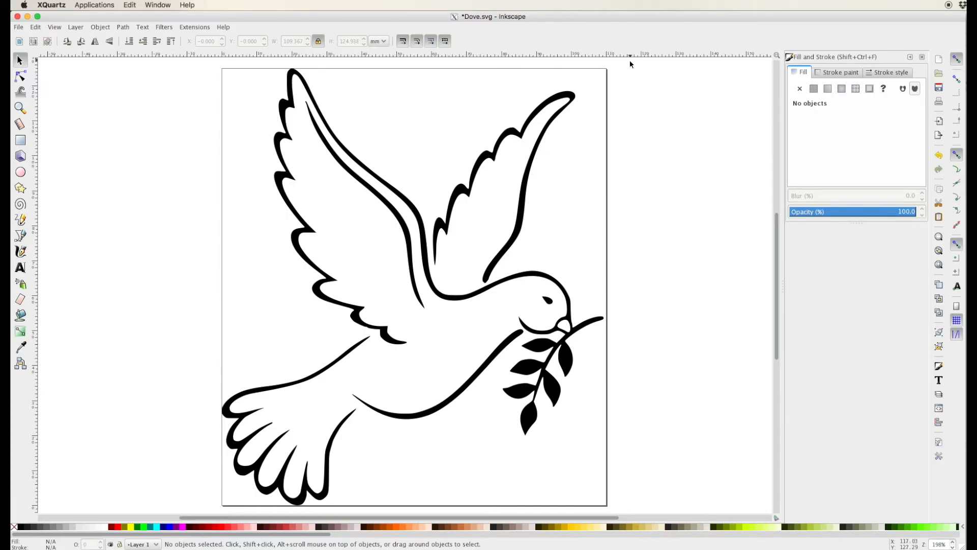
Step: Start Save As and choose Plain SVG as the file format
{"action": "left_click", "coordinate": [18, 26]}
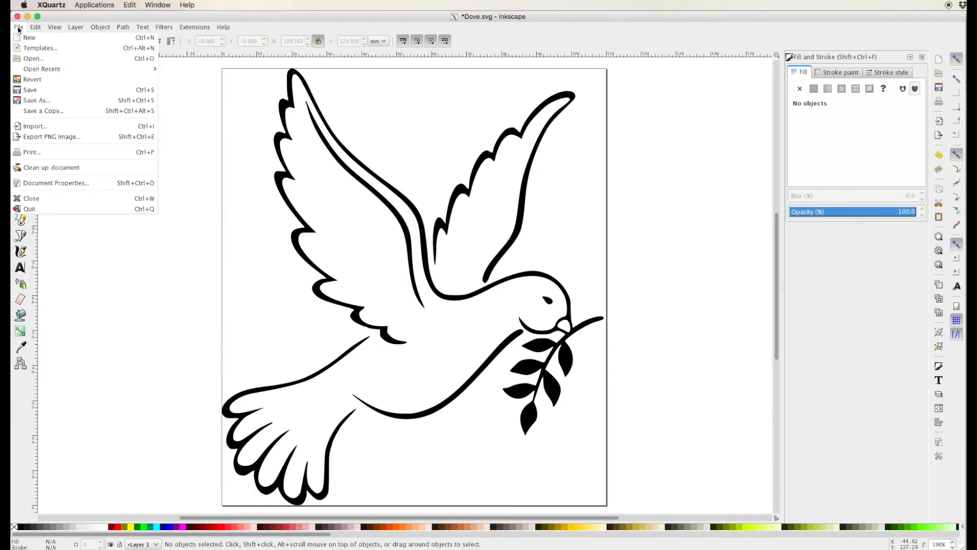
{"action": "mouse_move", "coordinate": [37, 101]}
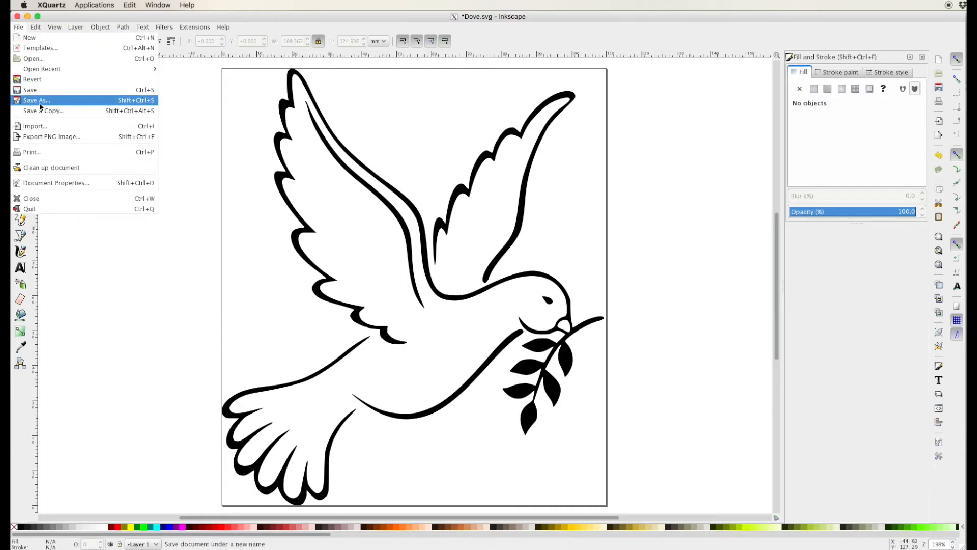
{"action": "left_click", "coordinate": [37, 101]}
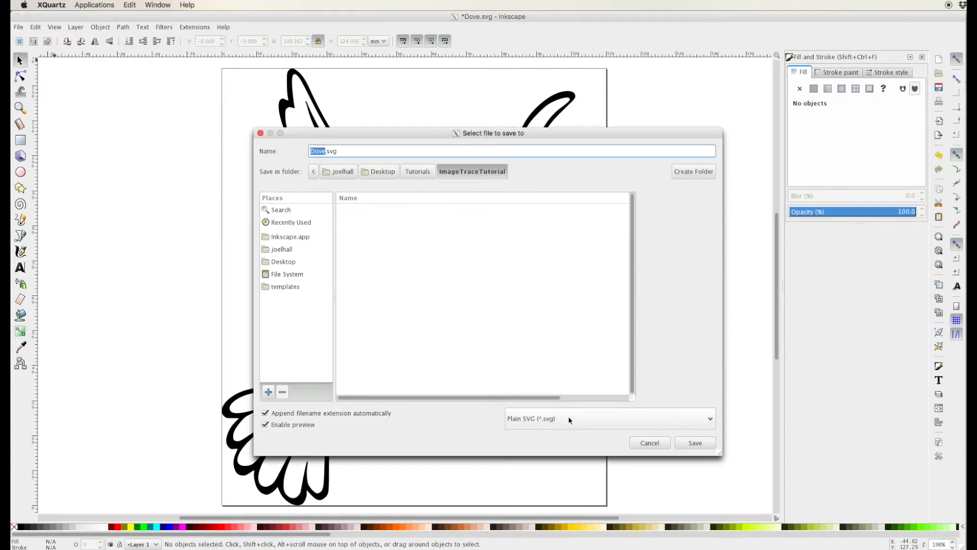
{"action": "left_click", "coordinate": [608, 419]}
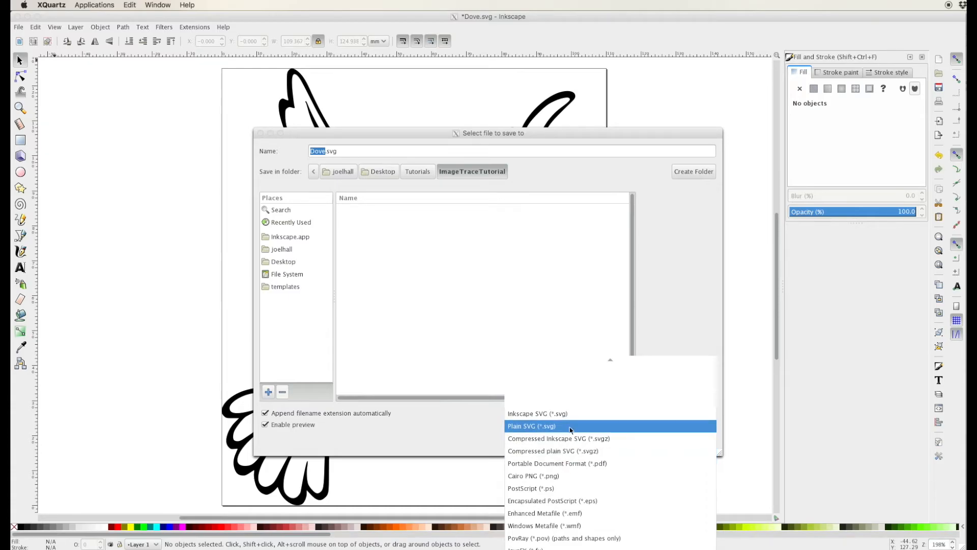
{"action": "left_click", "coordinate": [531, 426]}
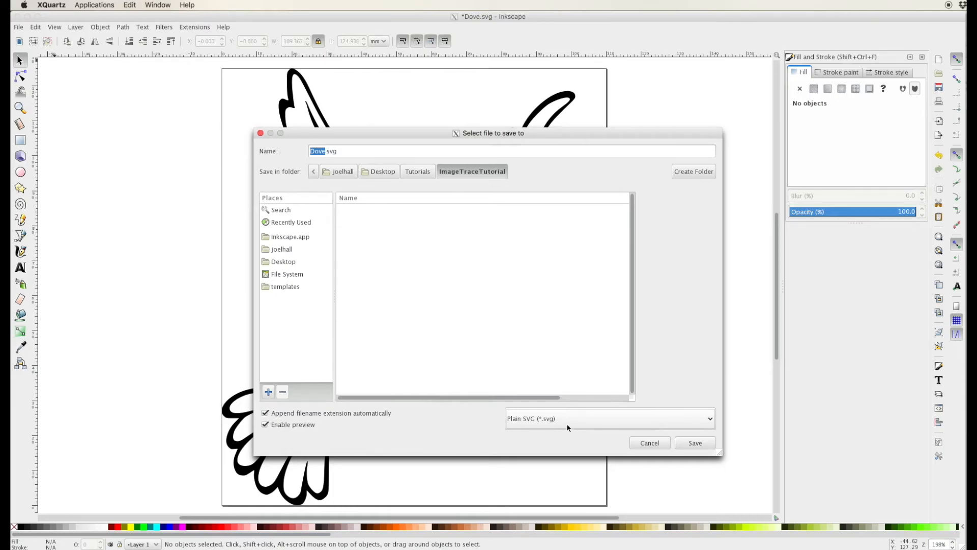
Step: Save the file as DoveTraced.svg in the ImageTraceTutorial folder on the Desktop
{"action": "left_click", "coordinate": [382, 171]}
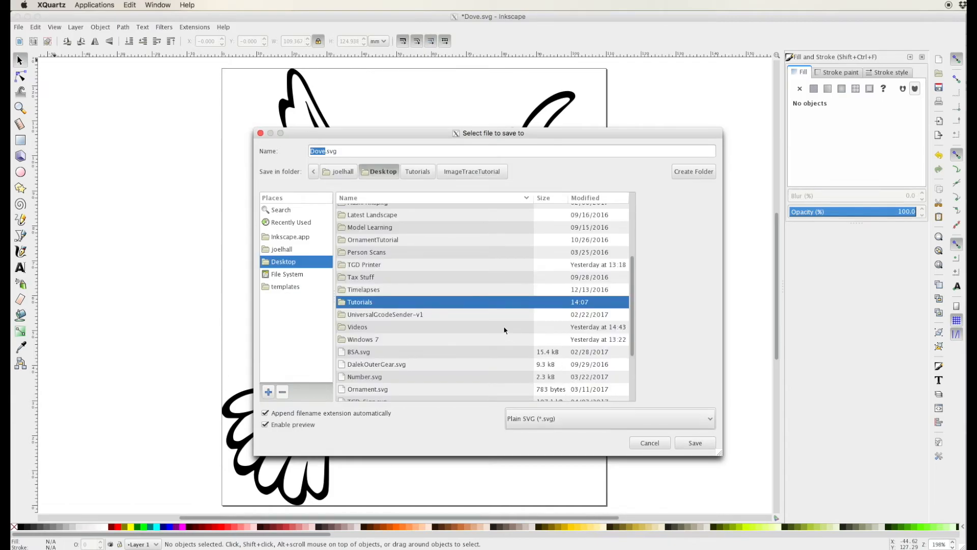
{"action": "double_click", "coordinate": [359, 301]}
{"action": "type", "text": "Traced"}
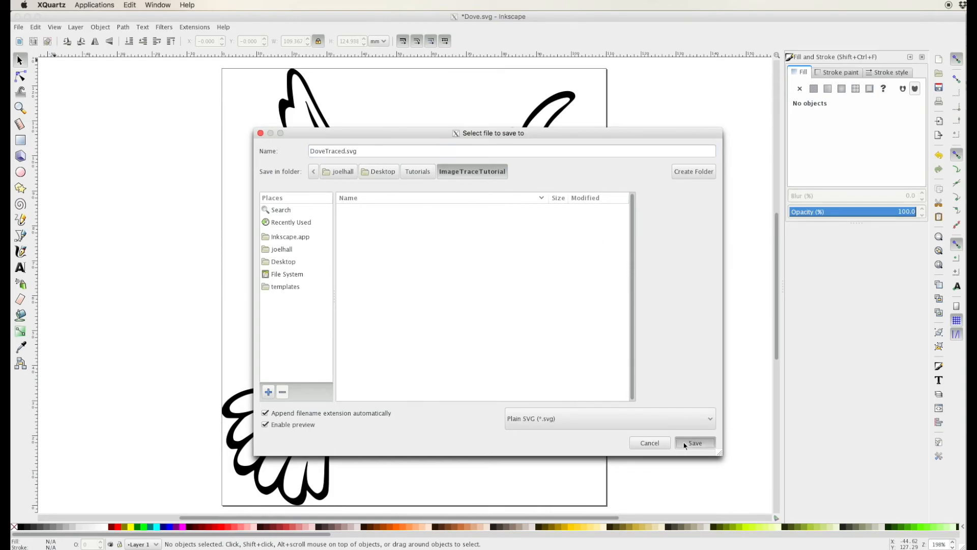
{"action": "left_click", "coordinate": [694, 443]}
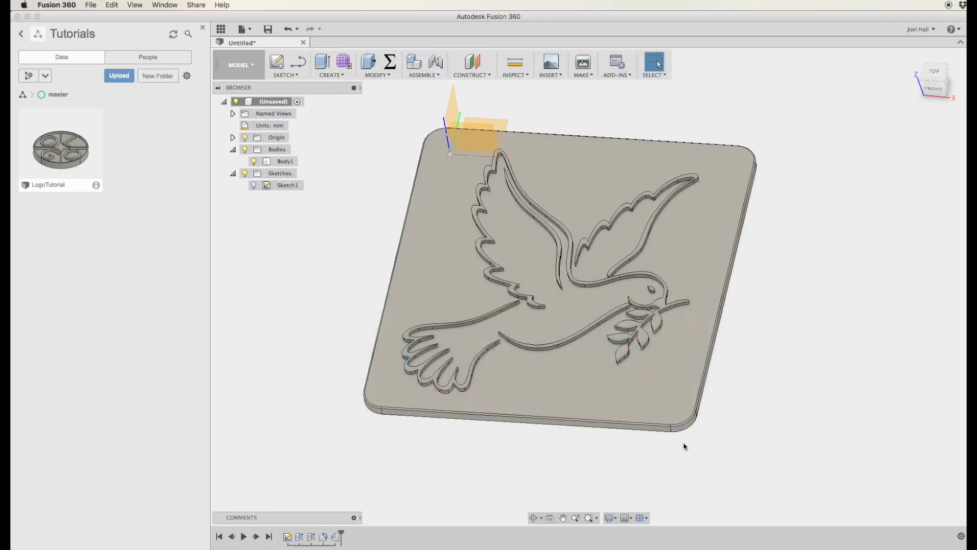
{"action": "mouse_move", "coordinate": [332, 224]}
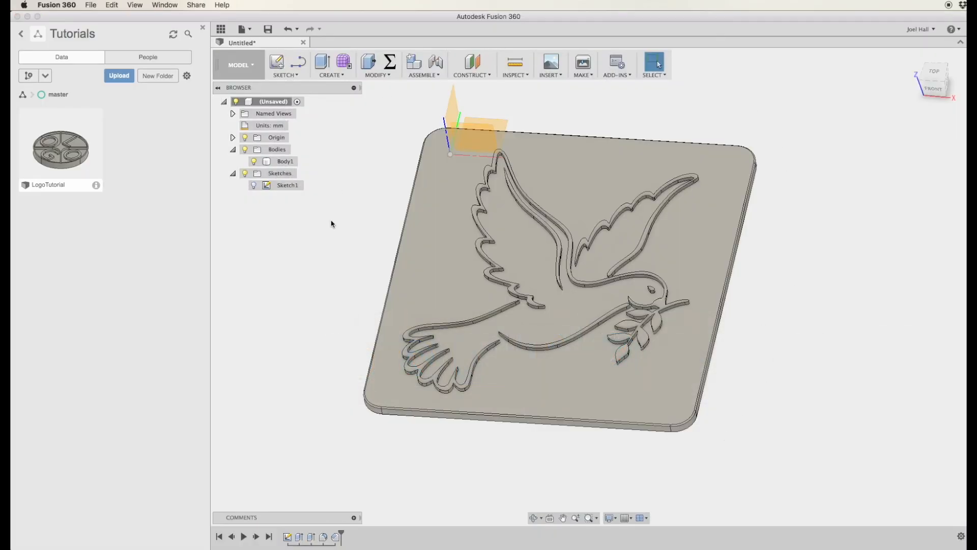
Step: Select Body1, the extruded dove plaque, in the Fusion 360 browser
{"action": "left_click", "coordinate": [285, 161]}
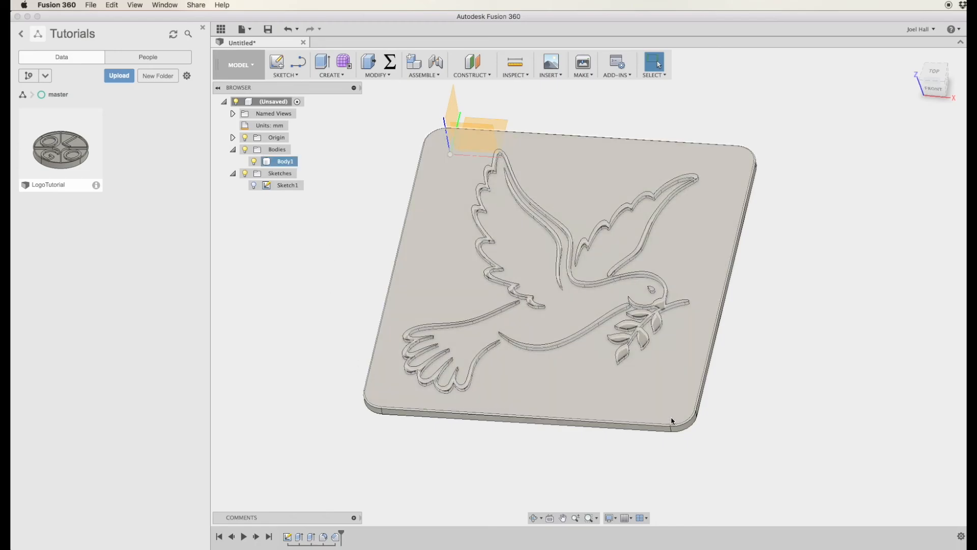